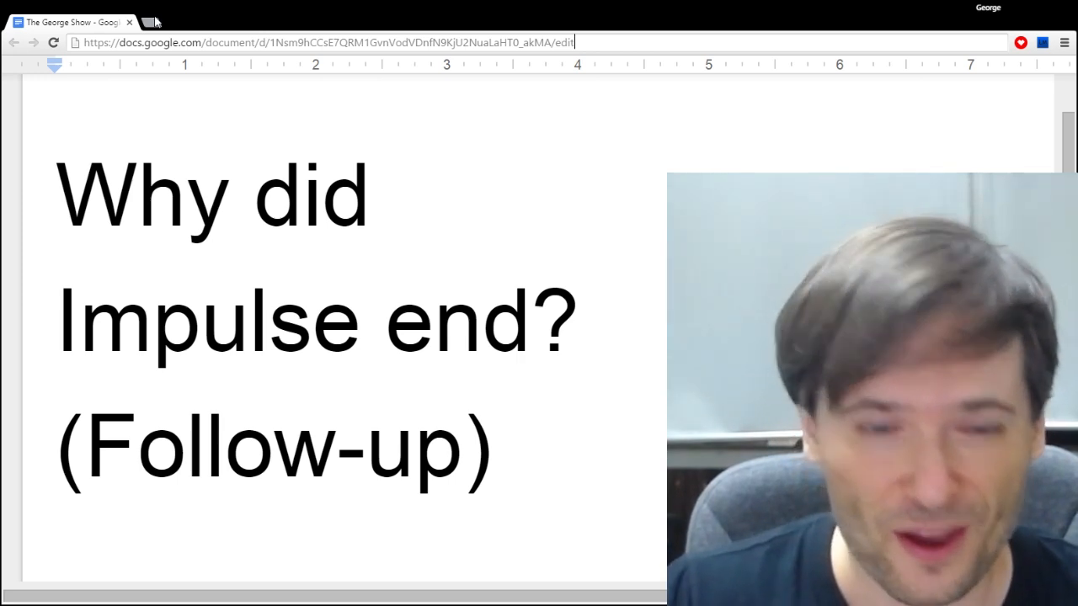
Open a new Chrome tab beside the Google Docs document.
left_click(150, 19)
type("y/")
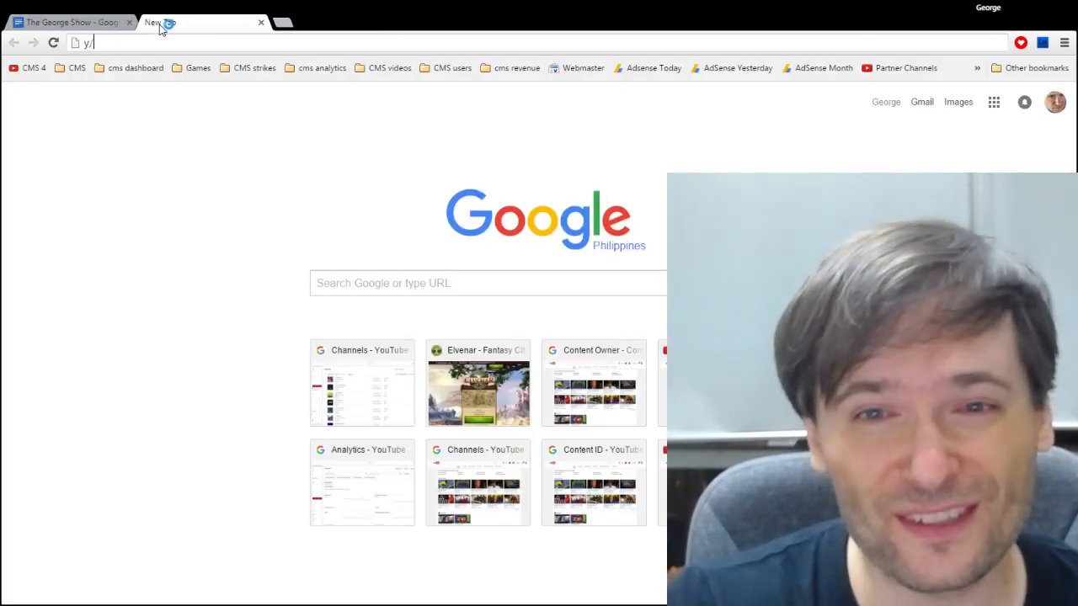
Enter the youtube.com/freedom address to load the Freedom! channel page.
type("outube.com/freedom")
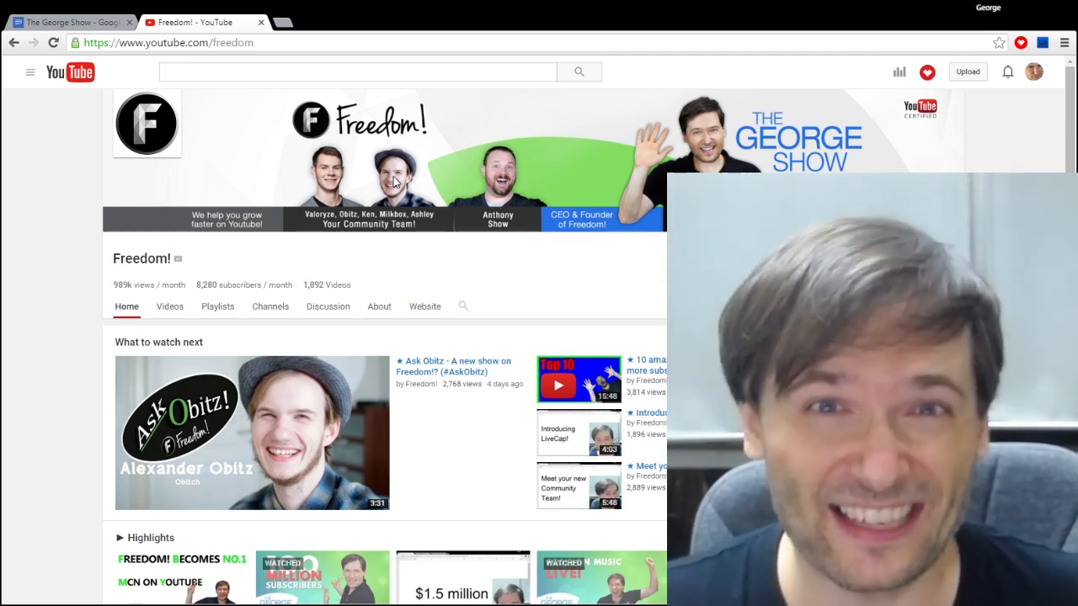
mouse_move(397, 224)
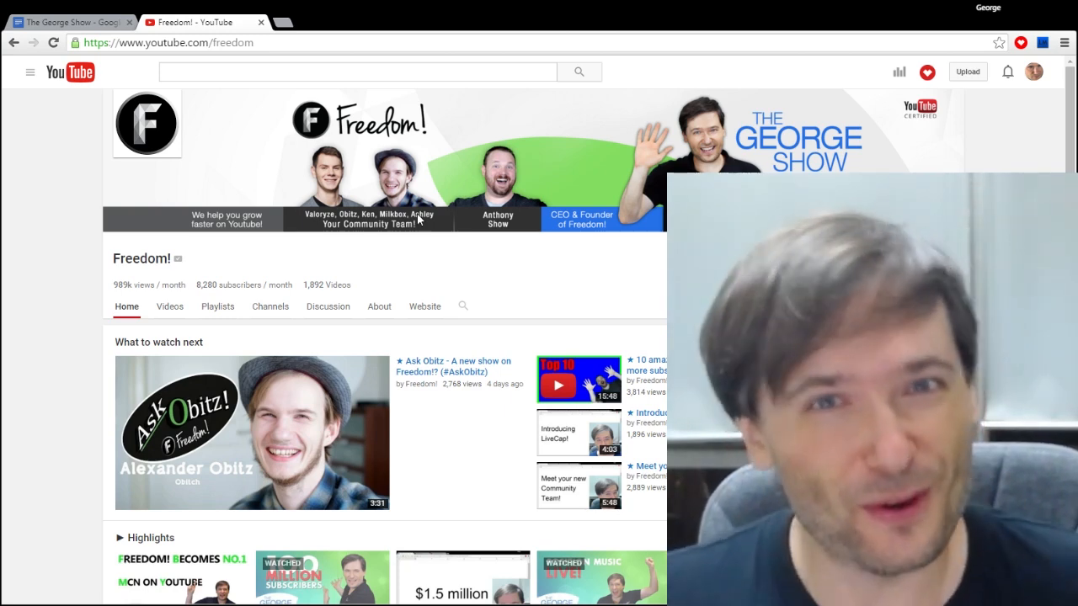
mouse_move(368, 140)
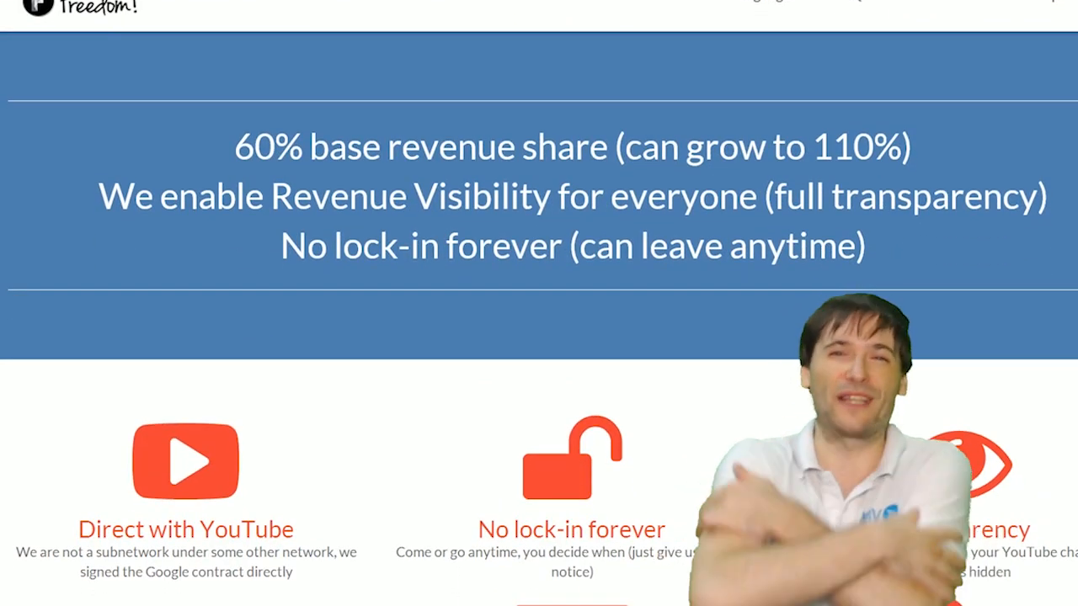
Scroll the Freedom! website down to the partner benefit tiles.
scroll("down", 3)
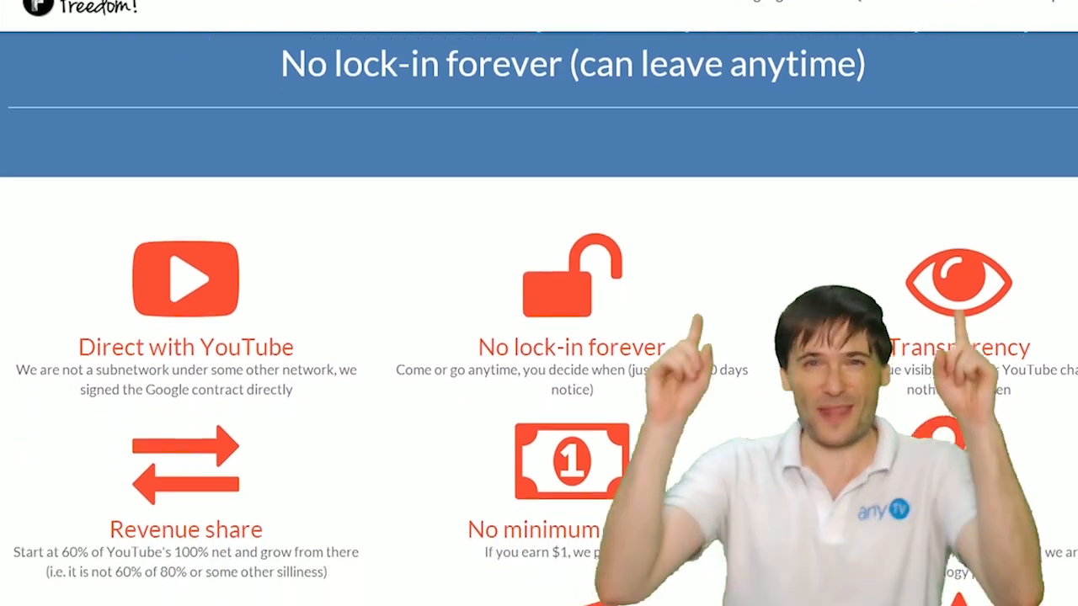